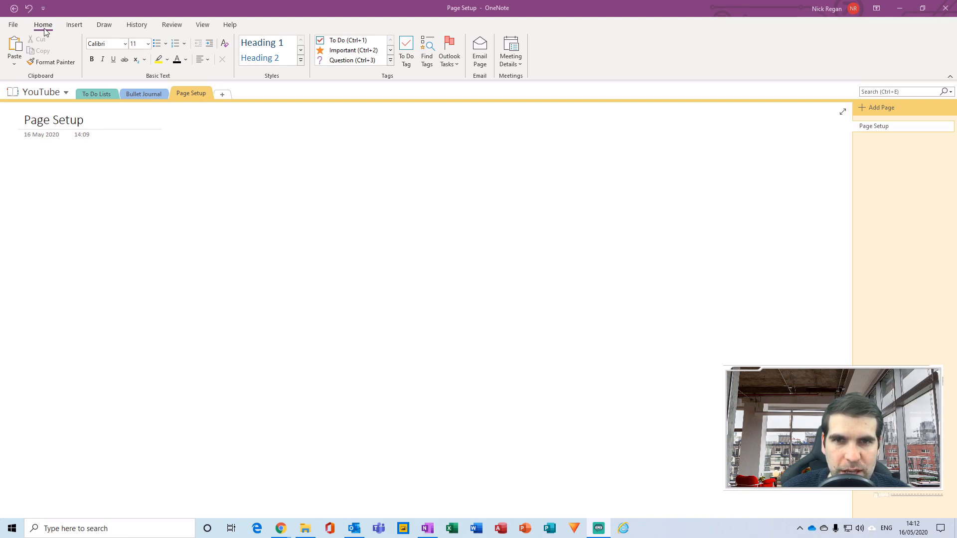
pyautogui.moveTo(202, 24)
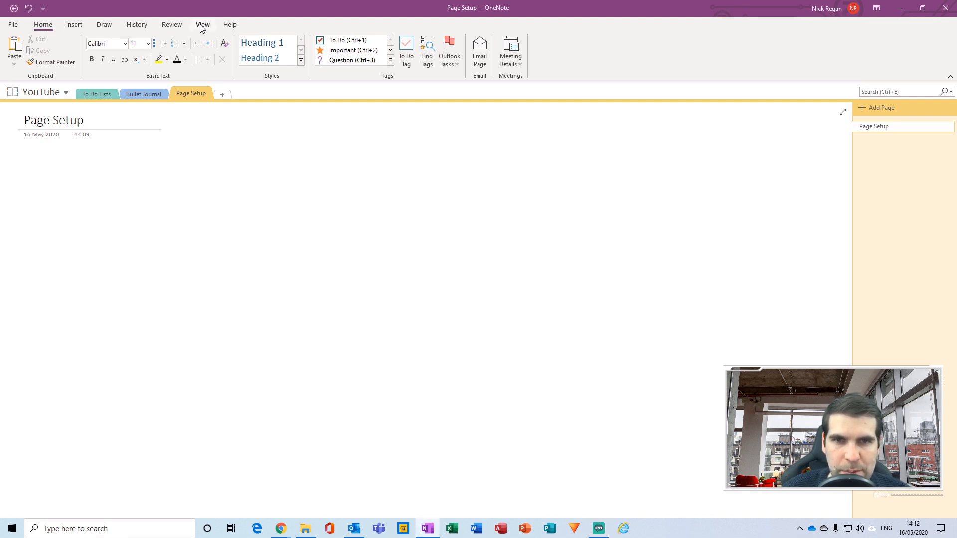
# Show the View ribbon with the page colour, rule lines and paper size settings
pyautogui.click(202, 24)
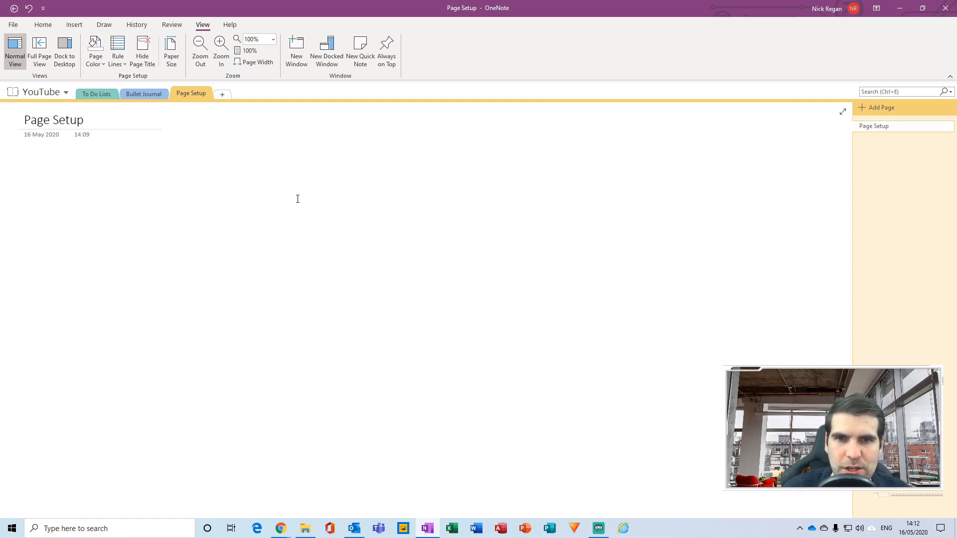
pyautogui.moveTo(141, 75)
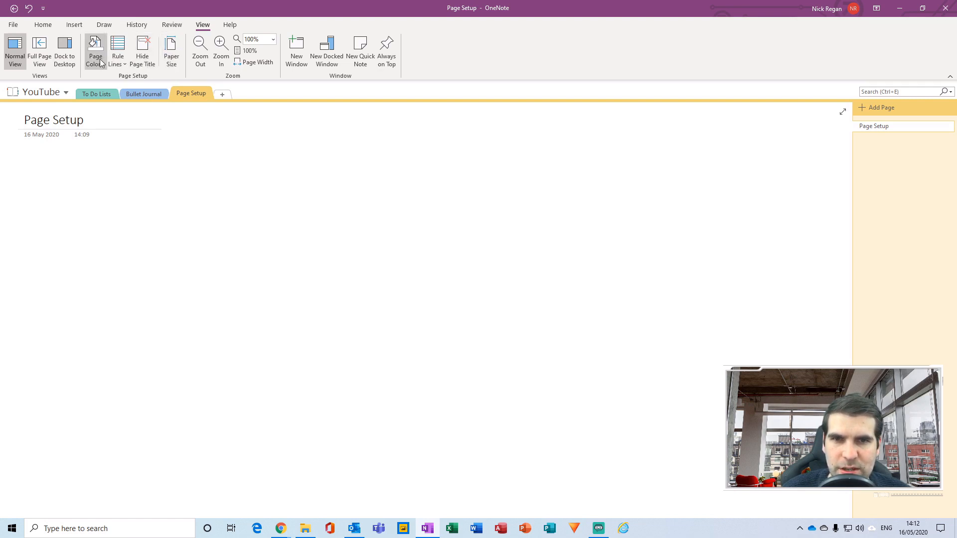
# Apply a pale cream background colour to the Page Setup page
pyautogui.click(96, 50)
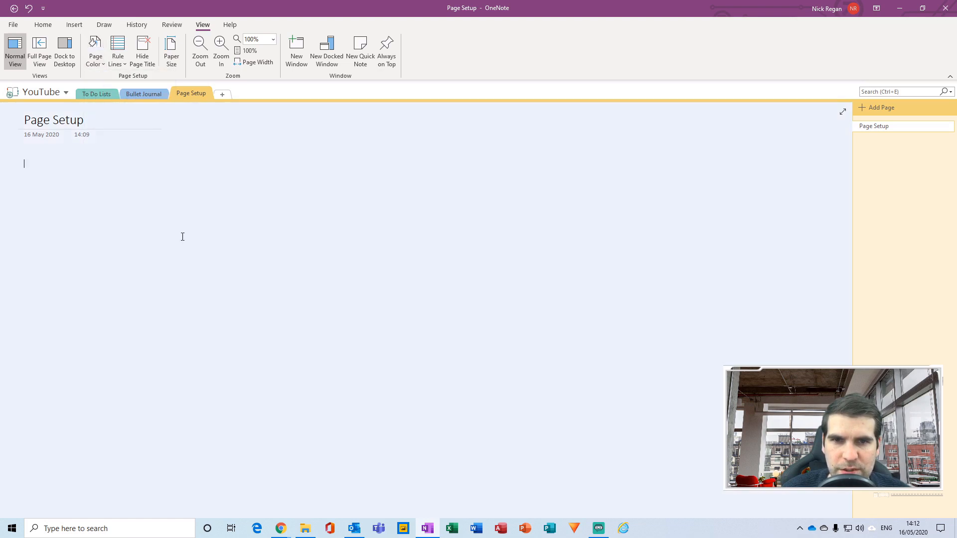
pyautogui.click(96, 50)
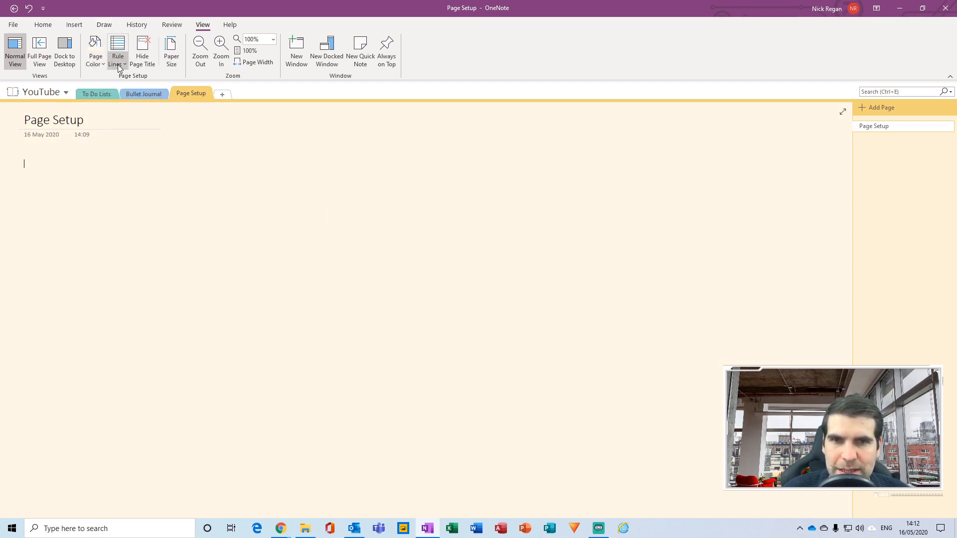
# Add rule lines, trying wider and widest spacings before settling on medium spacing
pyautogui.click(118, 52)
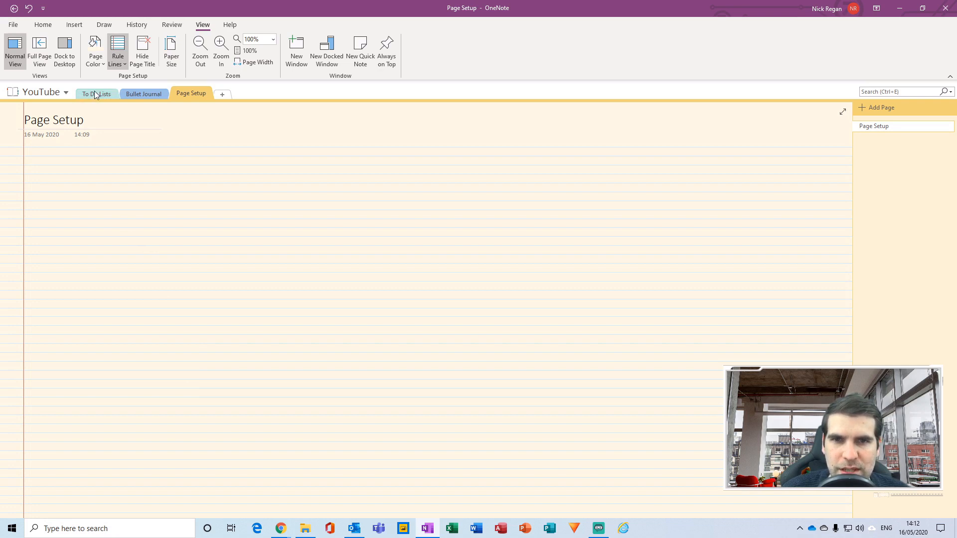
pyautogui.click(117, 51)
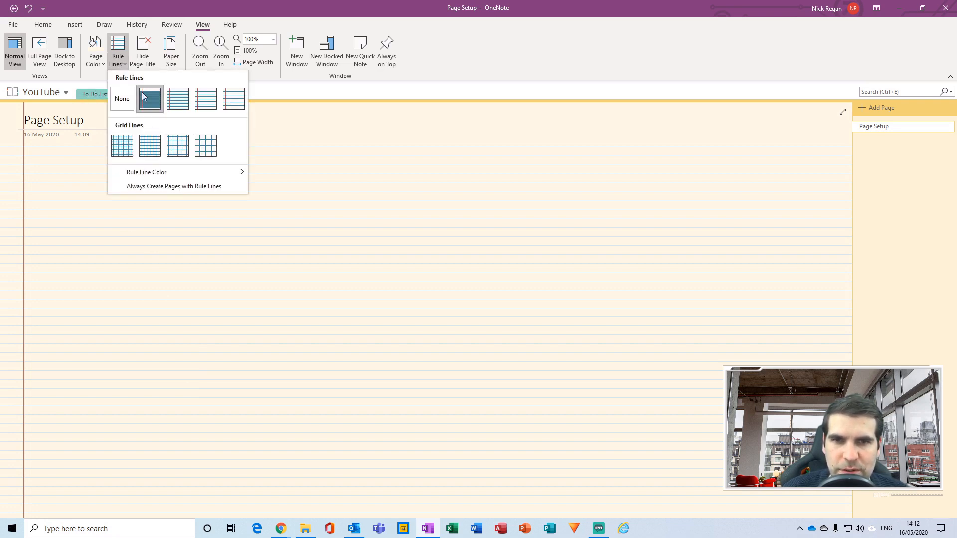
pyautogui.click(150, 98)
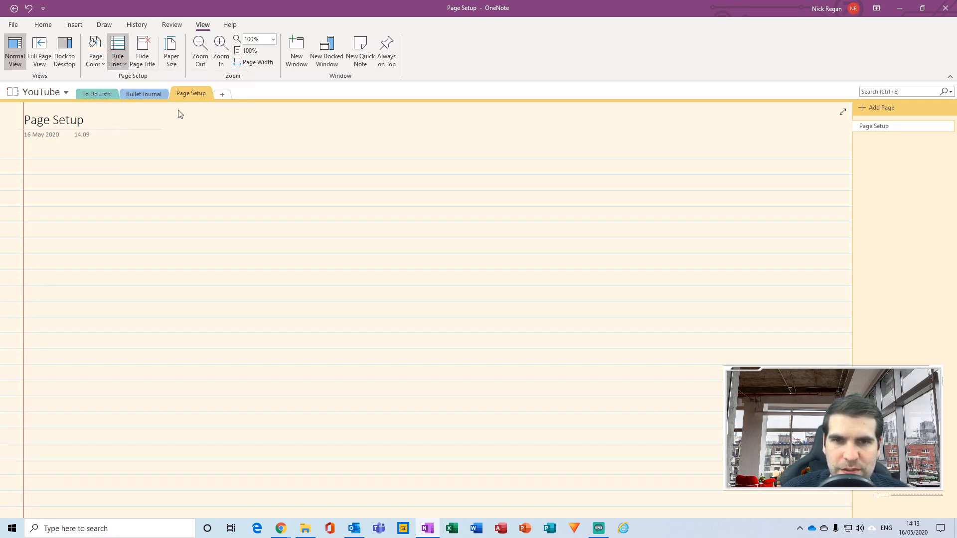
pyautogui.click(116, 52)
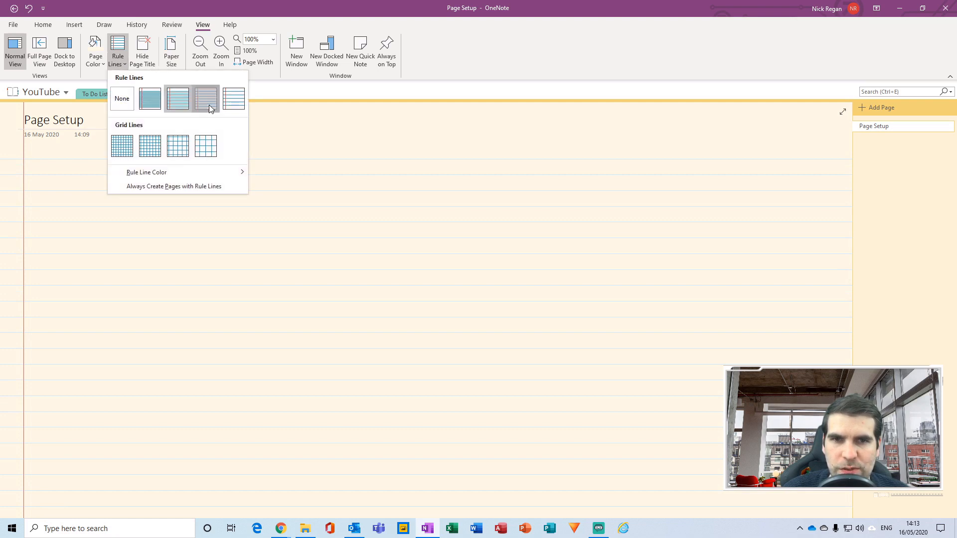
pyautogui.click(177, 98)
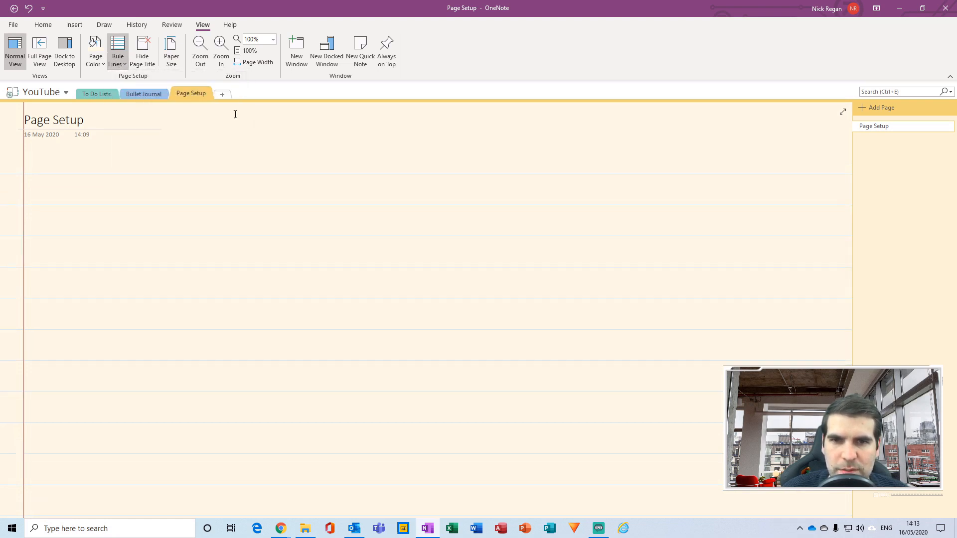
pyautogui.click(118, 50)
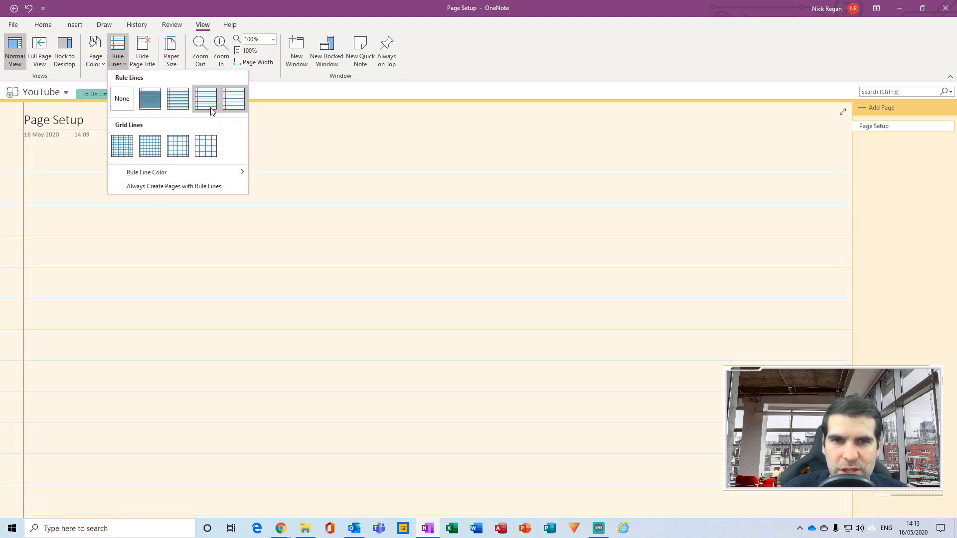
pyautogui.click(205, 99)
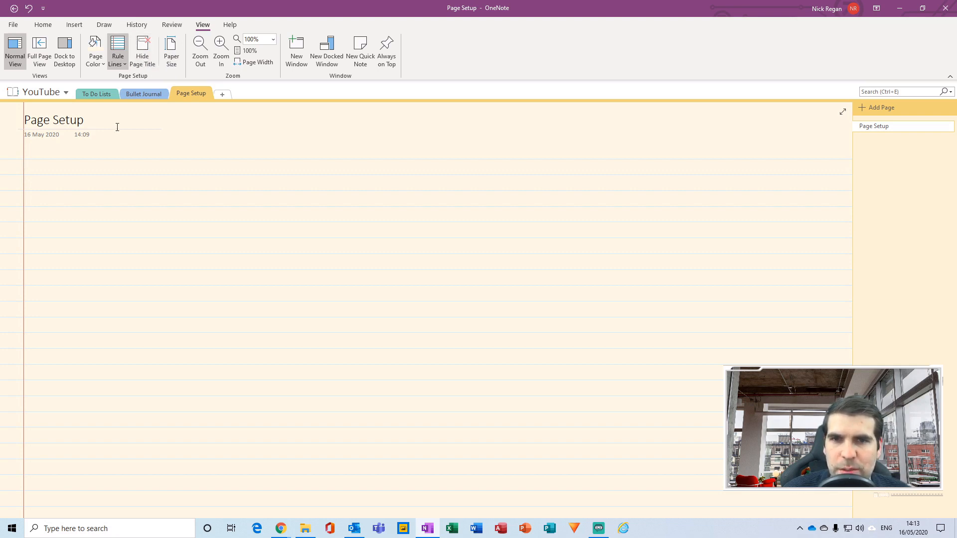
pyautogui.moveTo(143, 50)
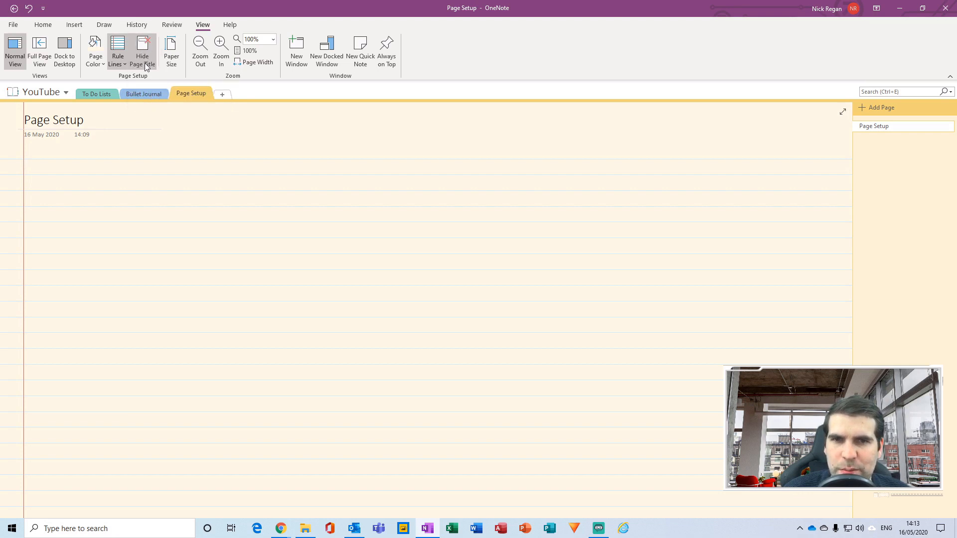
# Hide the page title and confirm, leaving the page as Untitled page
pyautogui.click(142, 52)
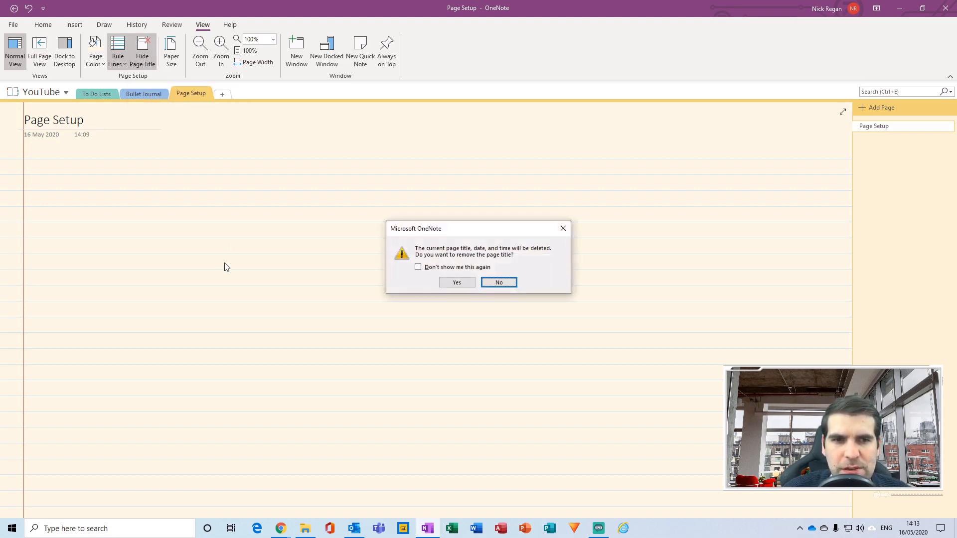
pyautogui.moveTo(436, 261)
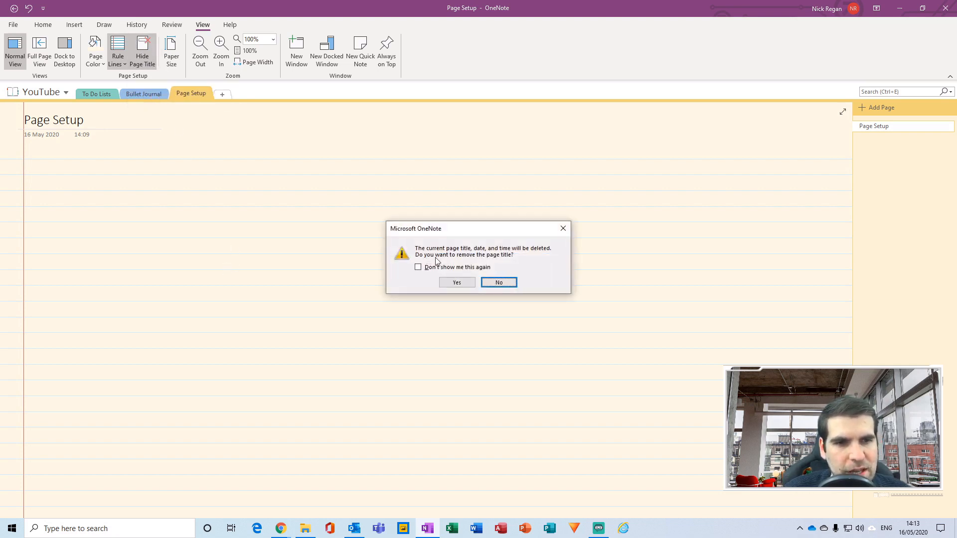
pyautogui.moveTo(574, 262)
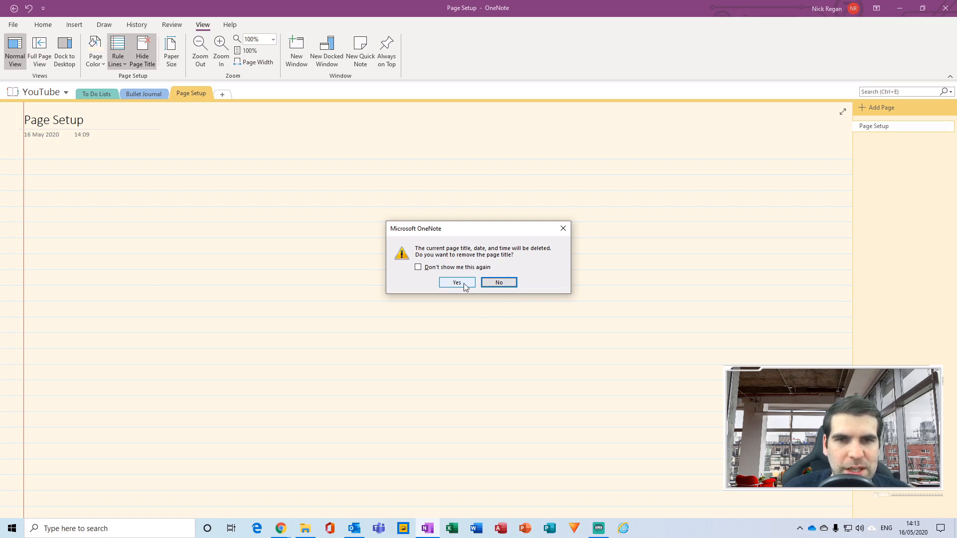
pyautogui.click(455, 282)
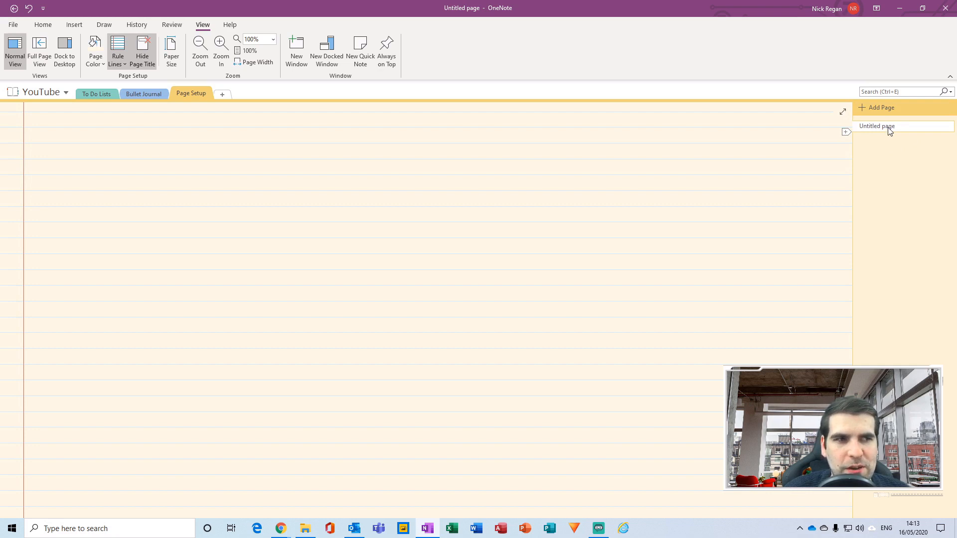
pyautogui.moveTo(820, 141)
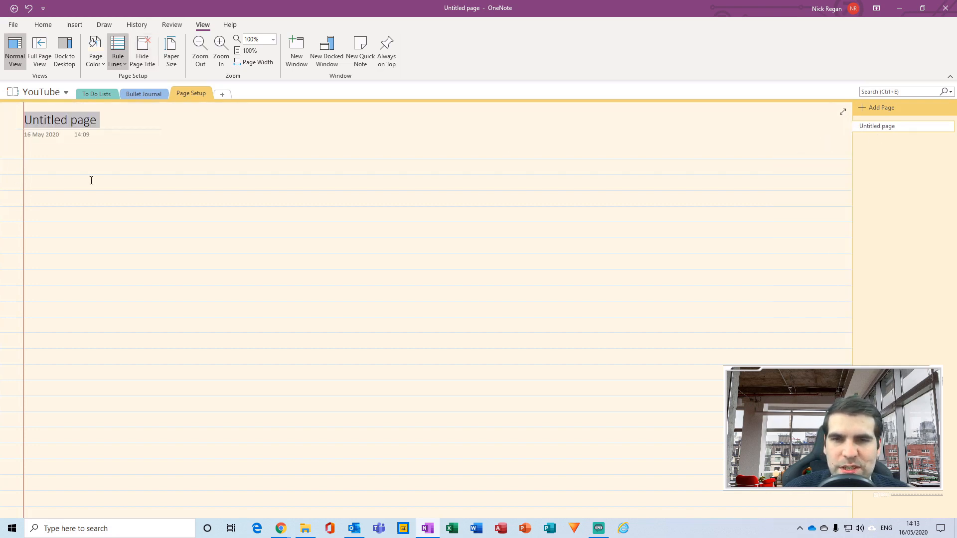
pyautogui.moveTo(457, 143)
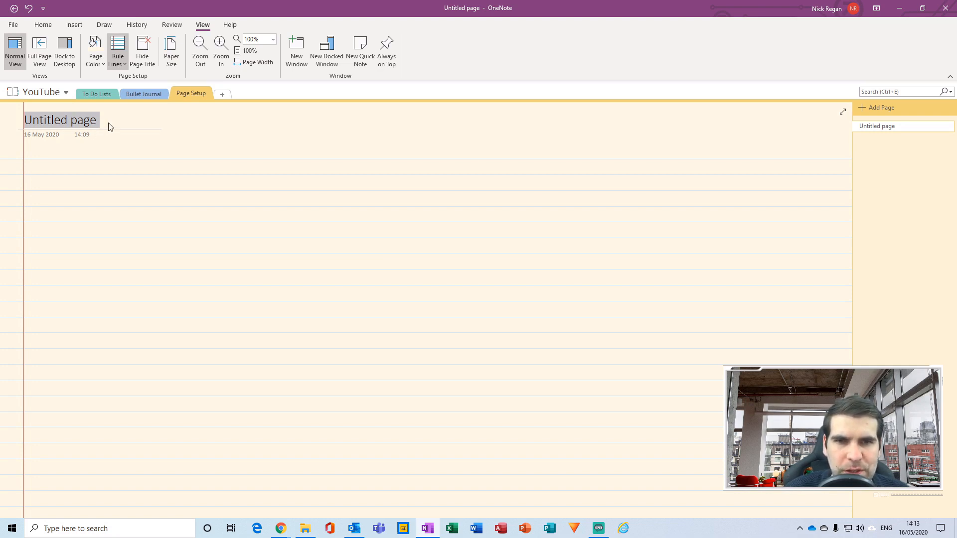
# Restore the title area and name the page 'Page Setup' again
pyautogui.click(141, 51)
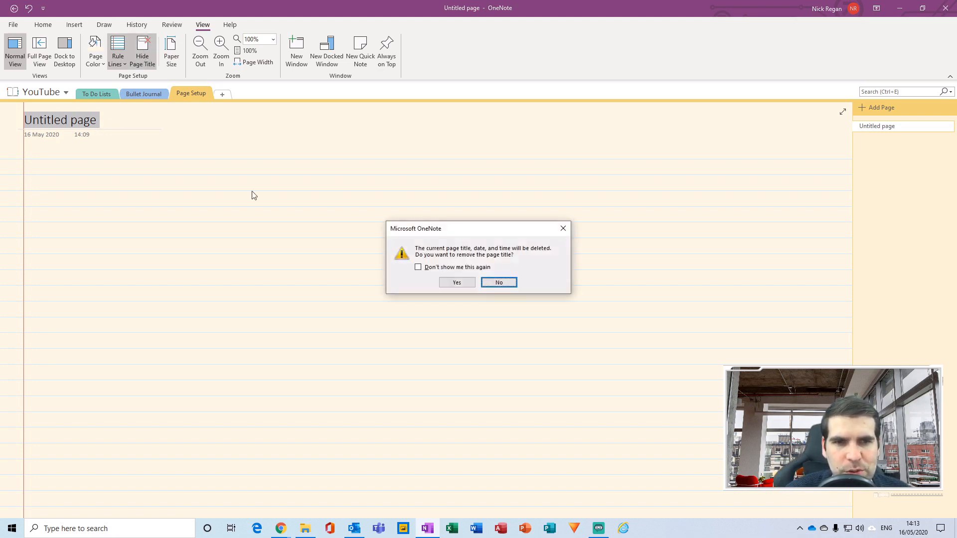
pyautogui.click(457, 282)
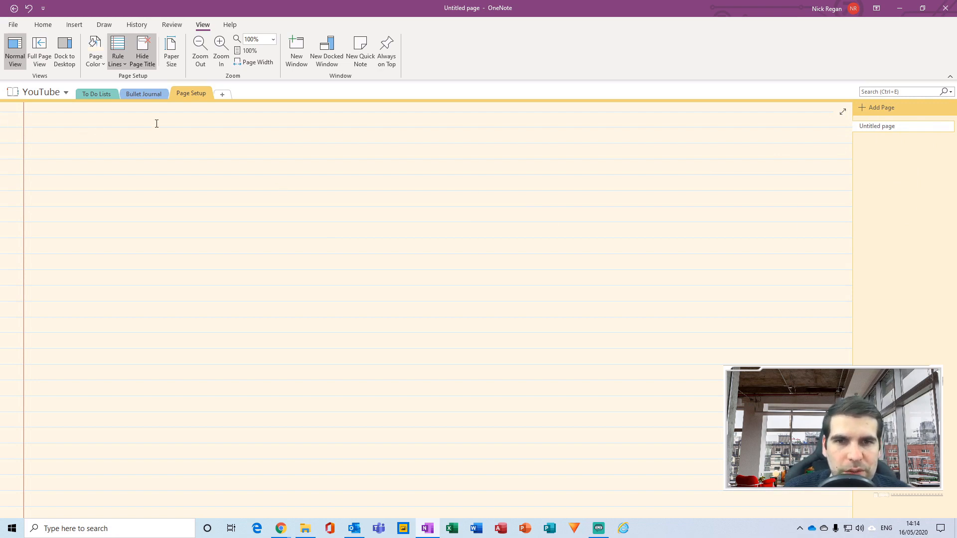
pyautogui.click(142, 52)
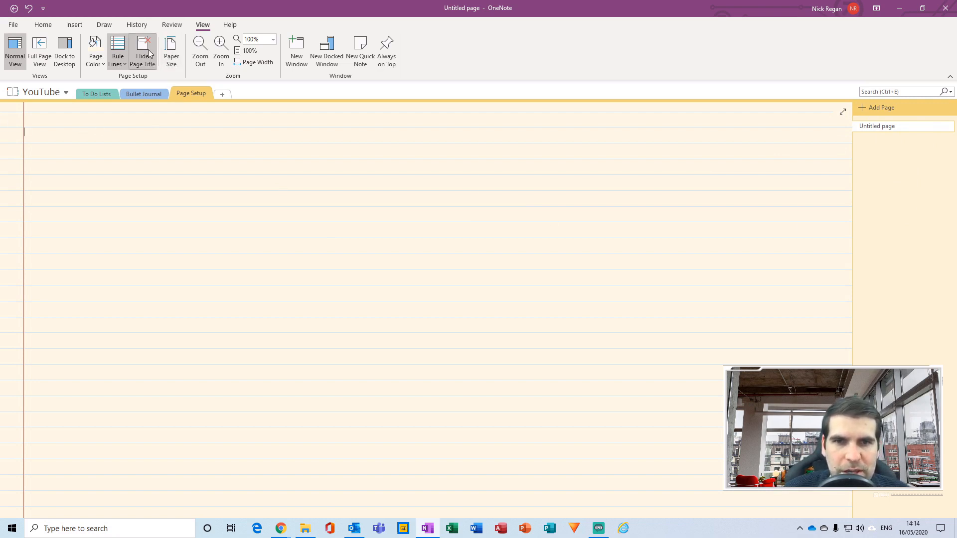
pyautogui.click(141, 50)
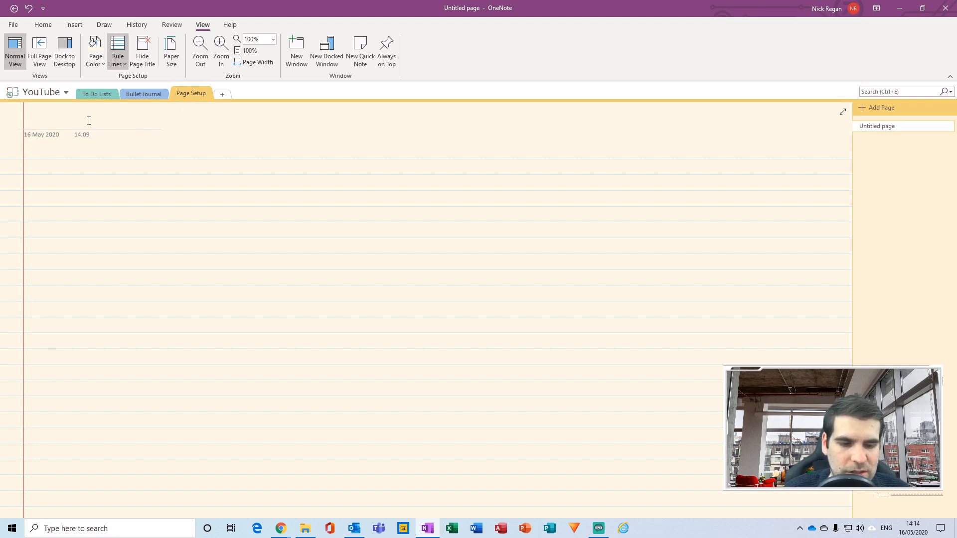
pyautogui.write('Page Setu')
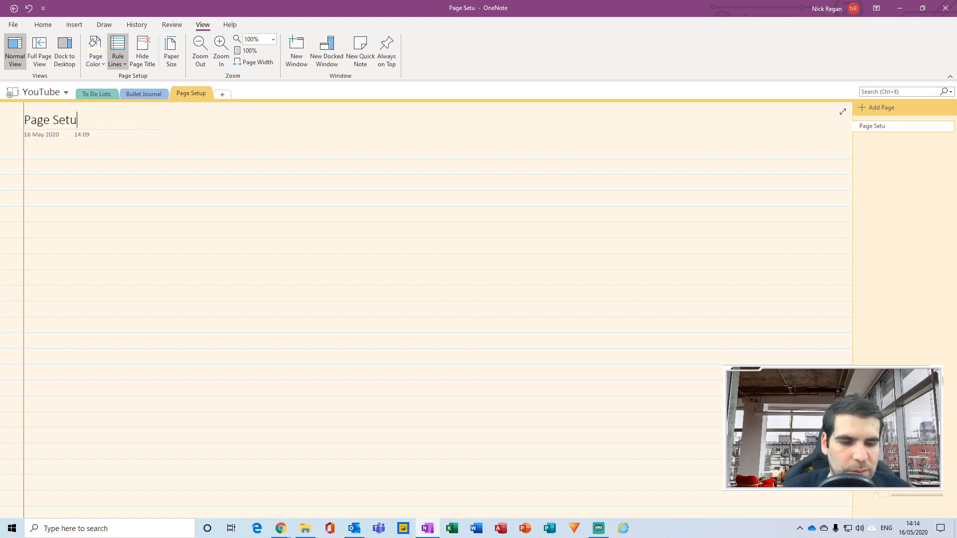
pyautogui.write('p')
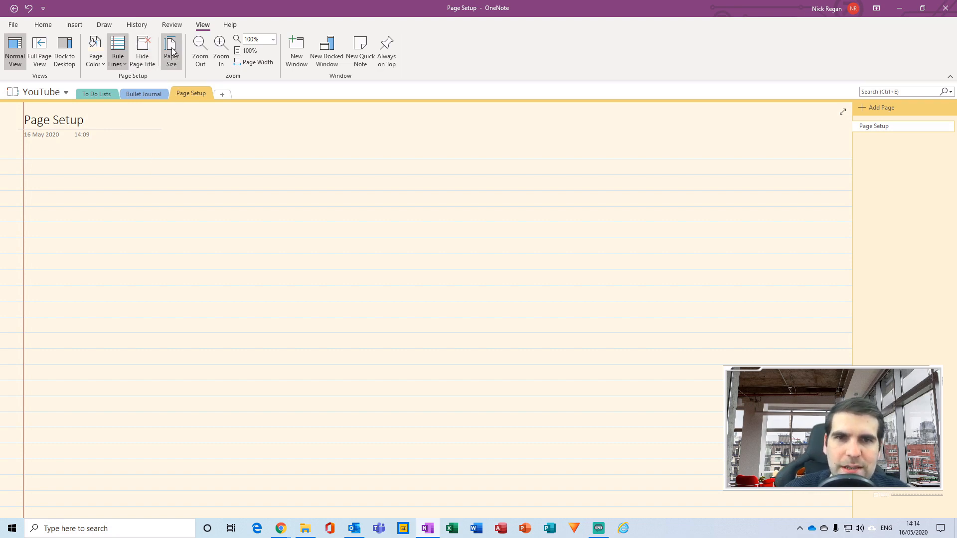
pyautogui.moveTo(177, 69)
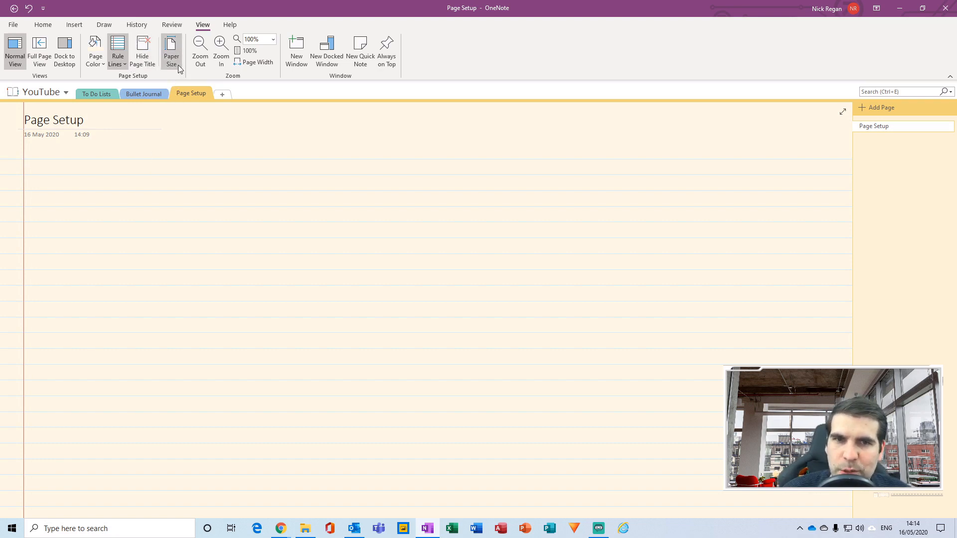
# Set paper size to A4, try landscape, then return to portrait orientation
pyautogui.click(171, 50)
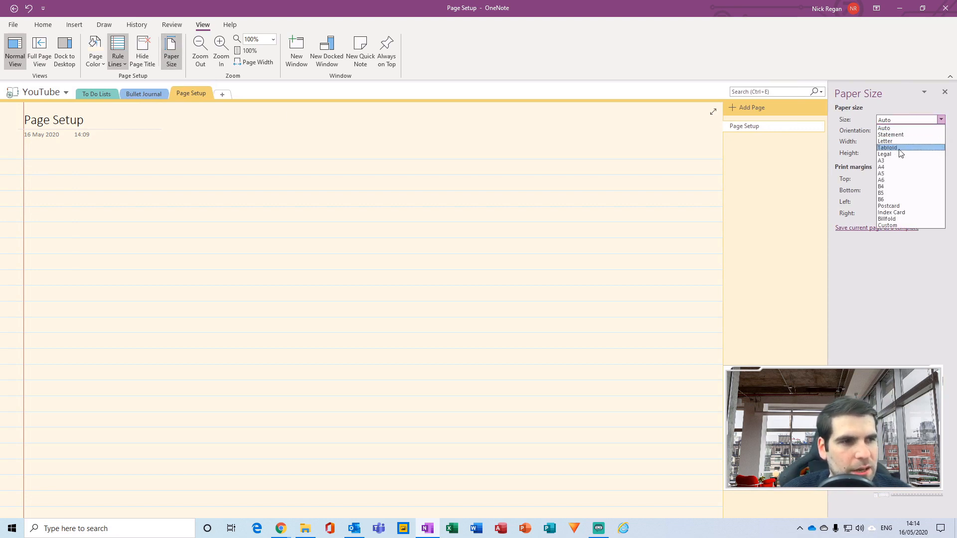
pyautogui.click(881, 166)
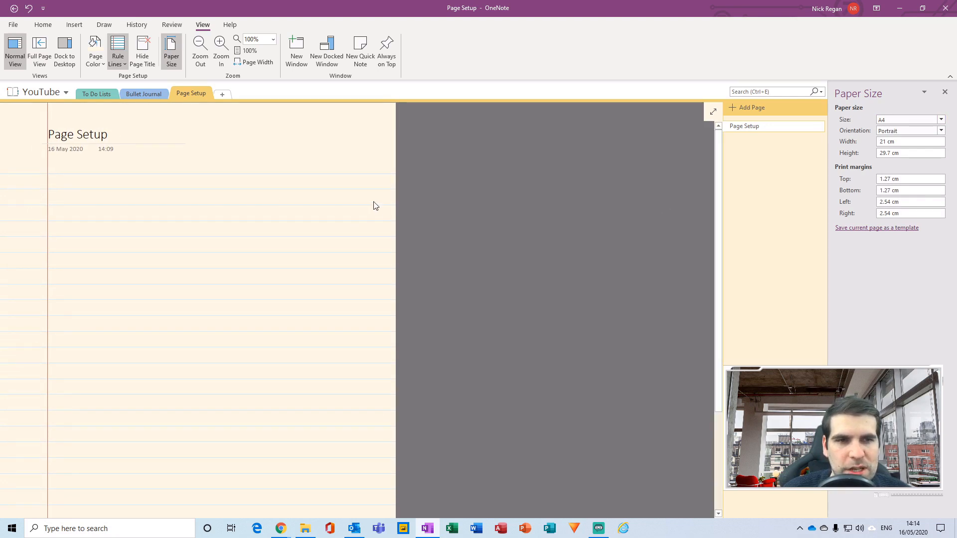
pyautogui.click(940, 131)
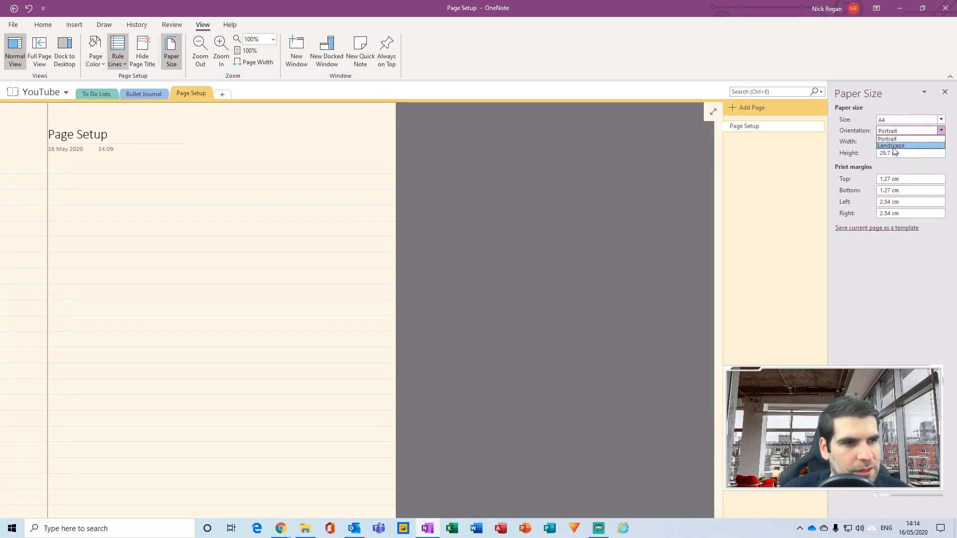
pyautogui.click(890, 145)
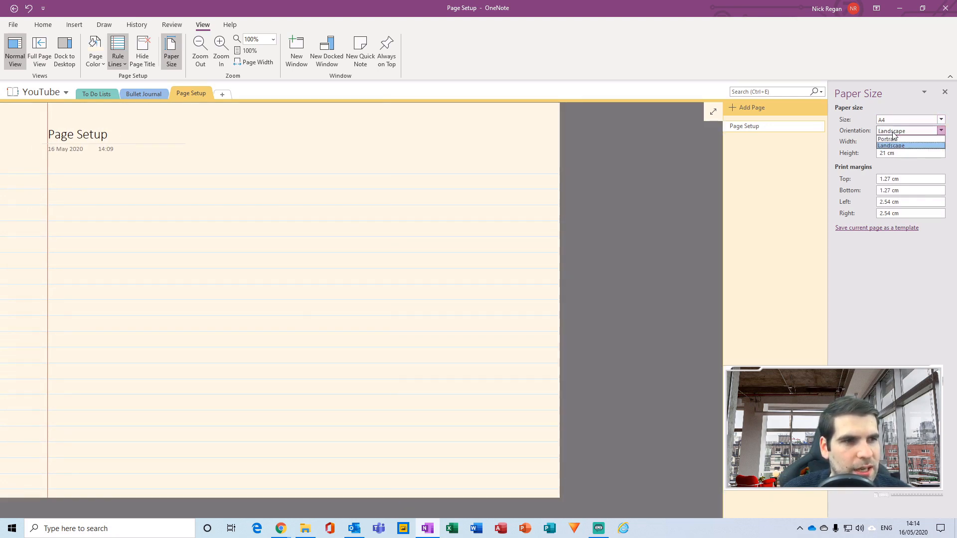
pyautogui.click(885, 139)
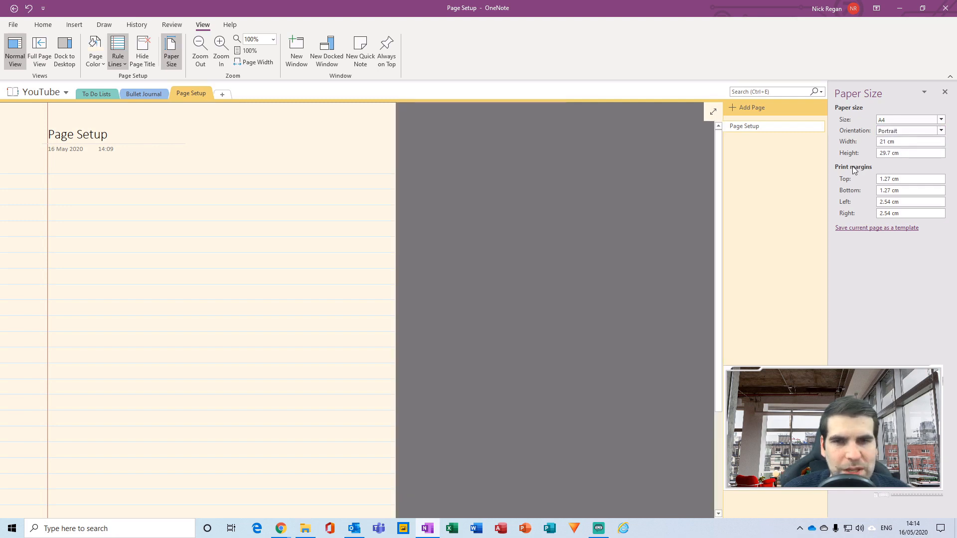
# Try A3, set the size back to A4 and close the Paper Size pane
pyautogui.click(940, 118)
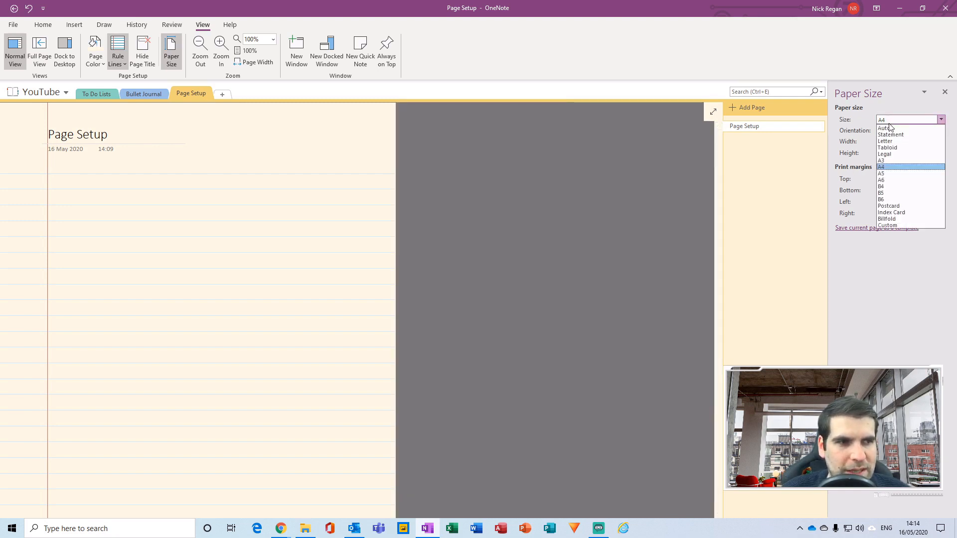
pyautogui.moveTo(886, 161)
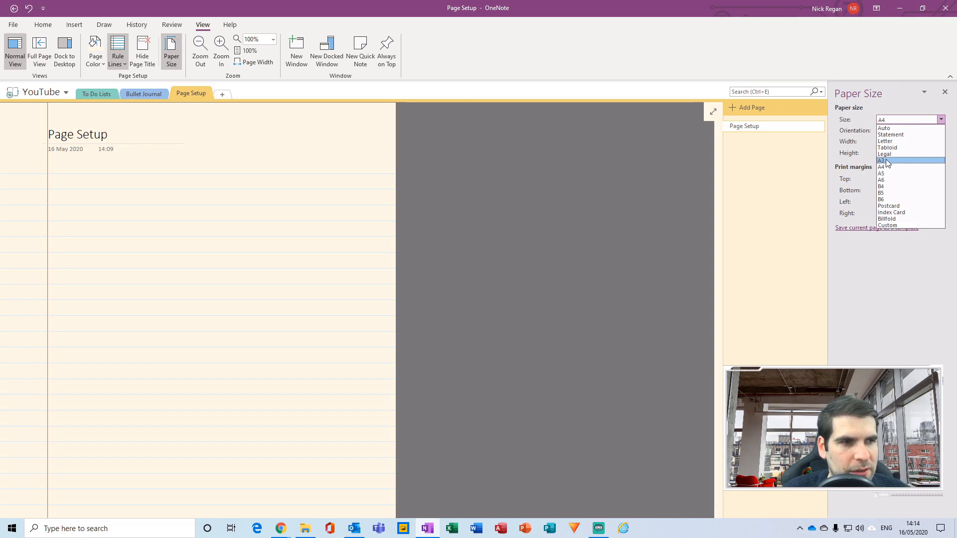
pyautogui.click(881, 160)
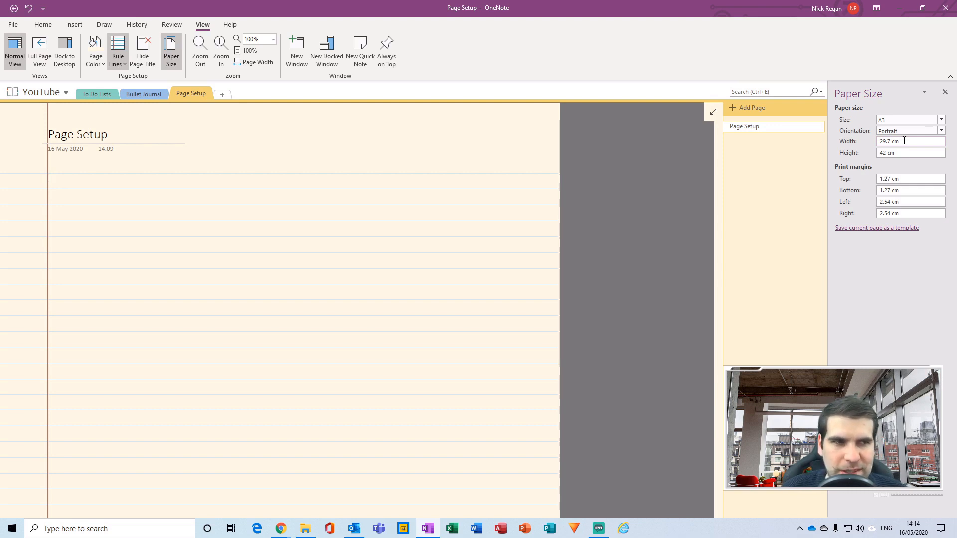
pyautogui.click(940, 119)
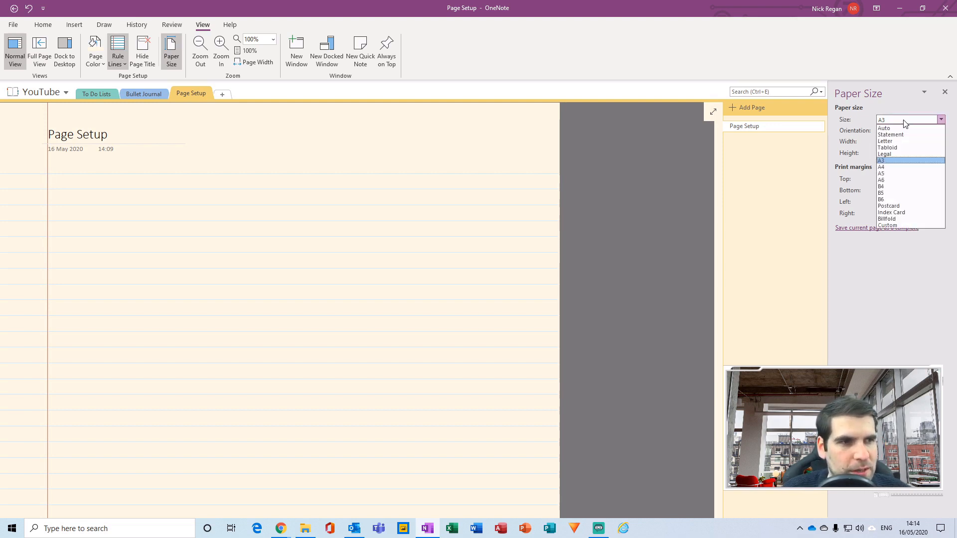
pyautogui.click(882, 166)
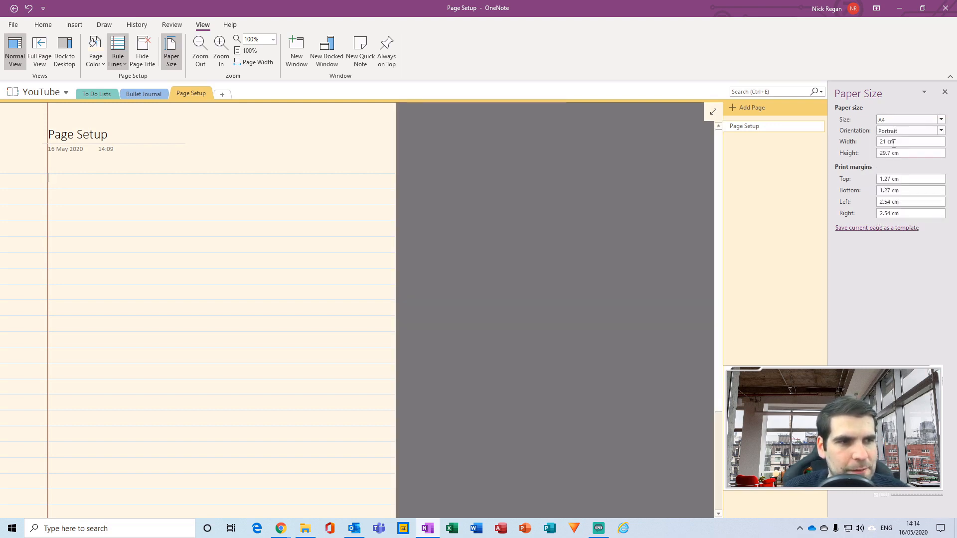
pyautogui.click(944, 91)
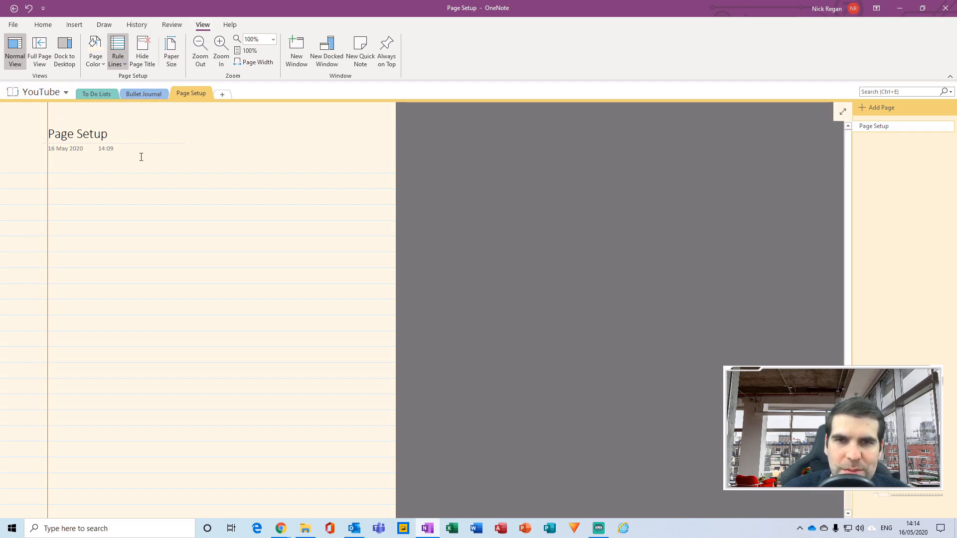
# Bring up the OneNote Options dialog from the File menu
pyautogui.click(48, 177)
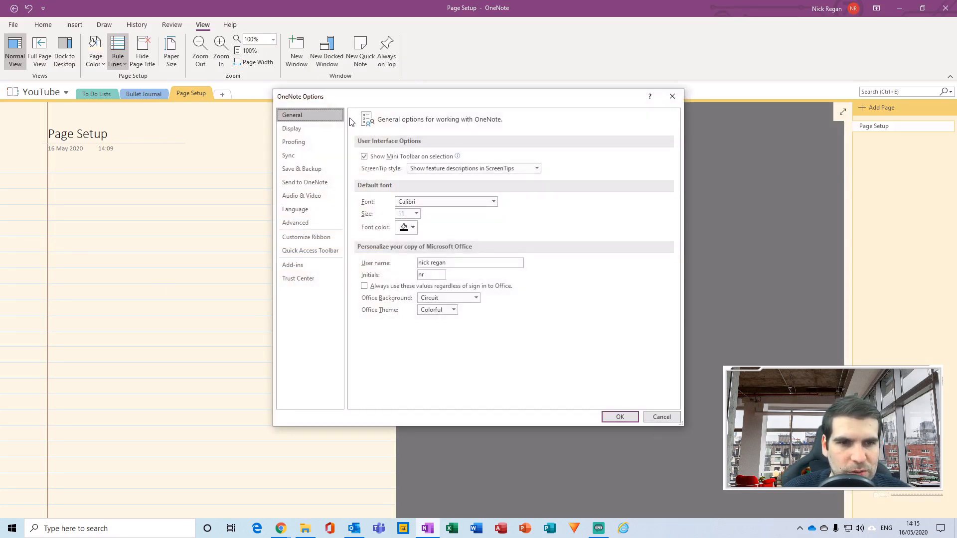
pyautogui.moveTo(385, 192)
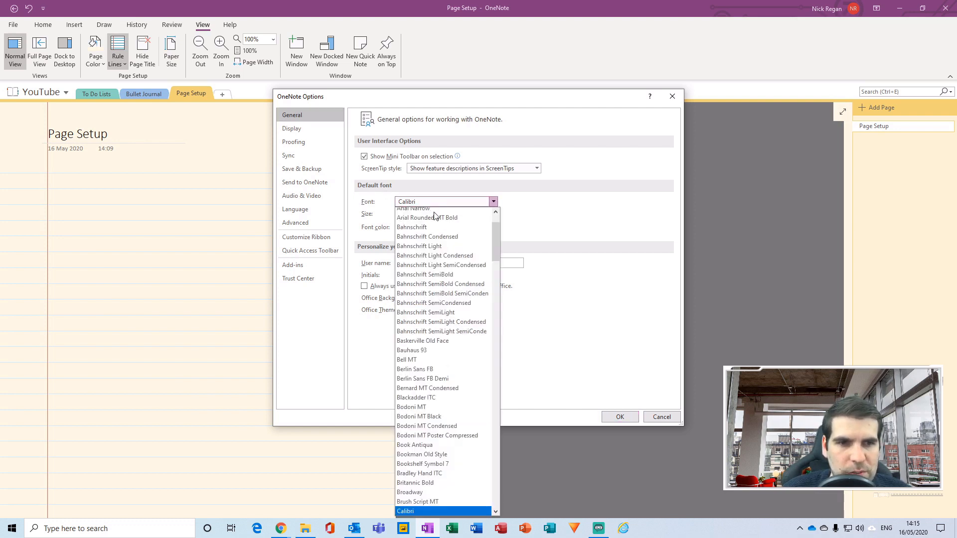
# Set the default font size to 16, keeping Calibri as the font
pyautogui.scroll(-3)
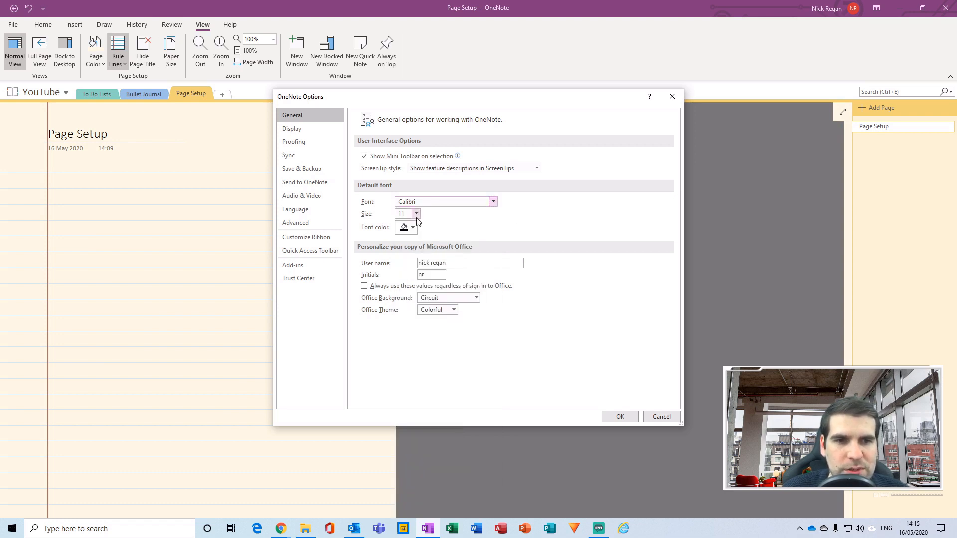
pyautogui.click(416, 213)
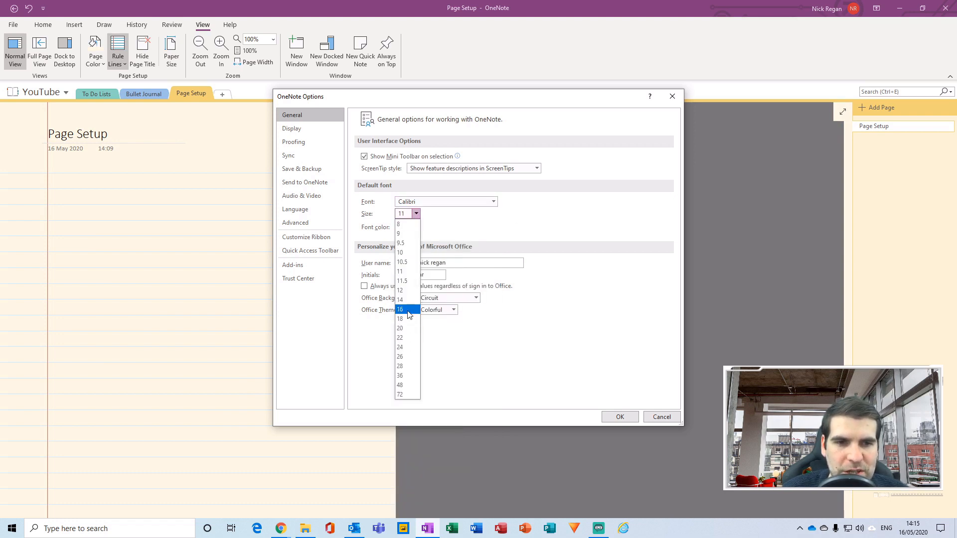
pyautogui.click(400, 309)
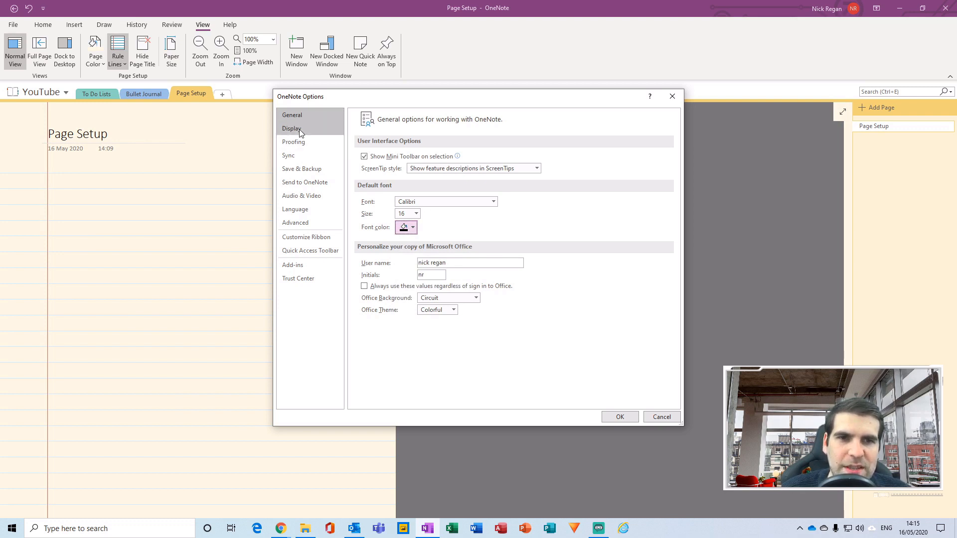
# In Display options enable 'Create all new pages with rule lines', confirm, and add a new page
pyautogui.click(291, 129)
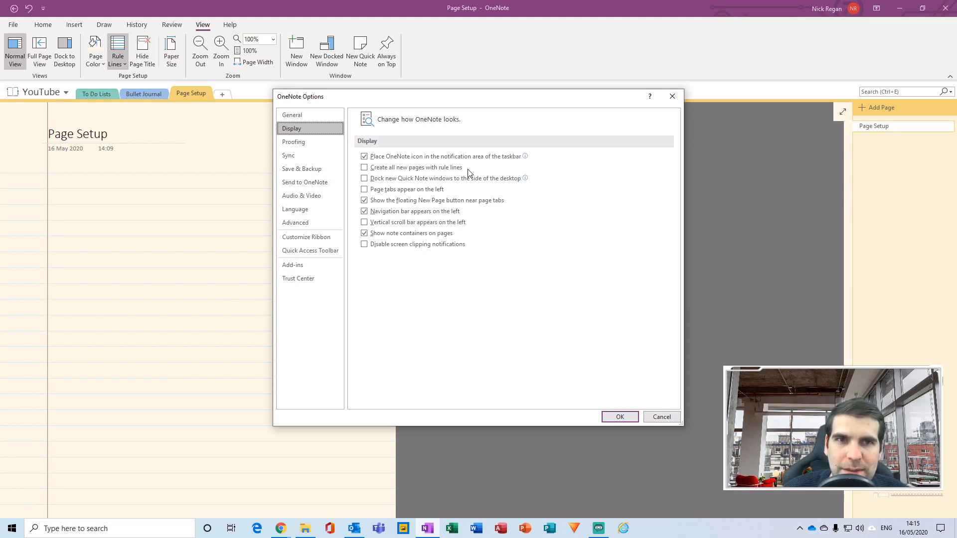
pyautogui.click(364, 167)
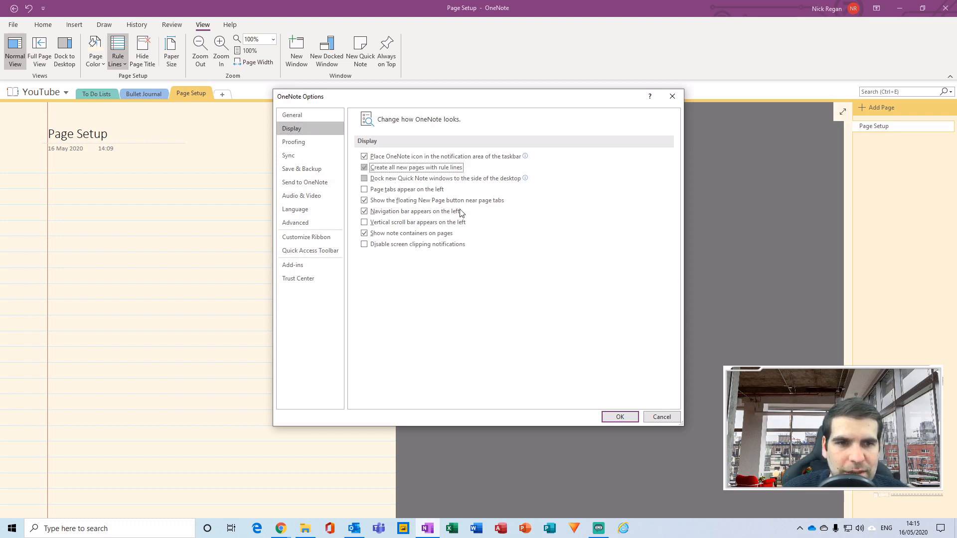
pyautogui.click(619, 417)
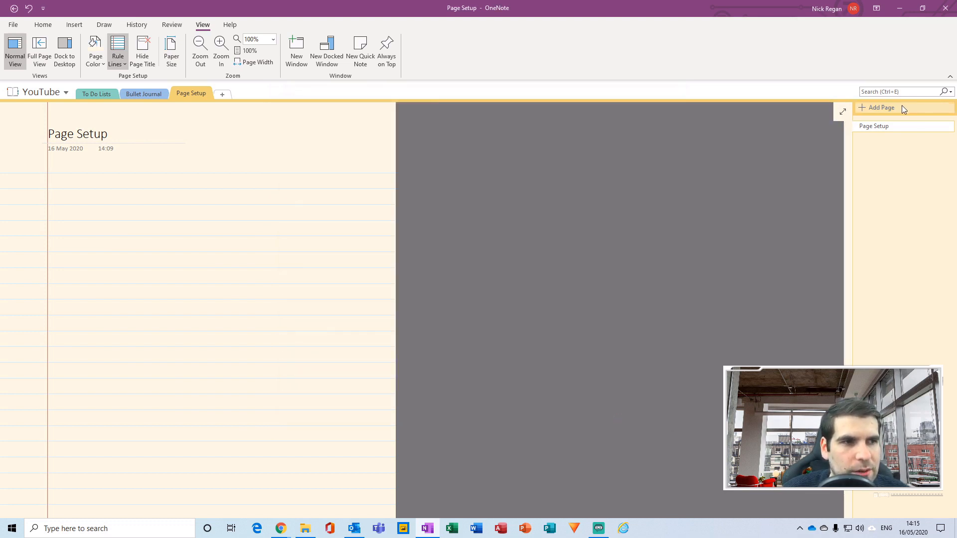
pyautogui.click(881, 108)
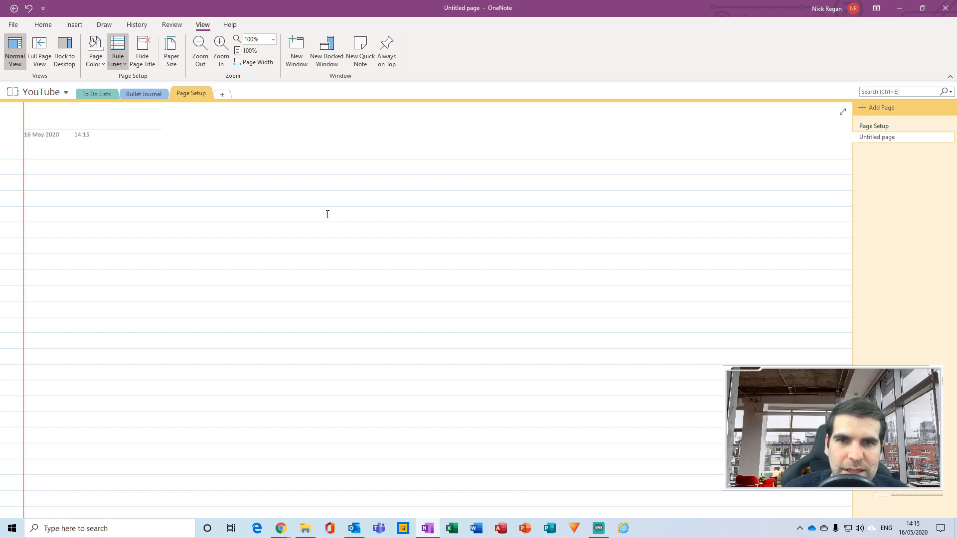
# Start a note on the new ruled page, typing 'Thi'
pyautogui.click(42, 167)
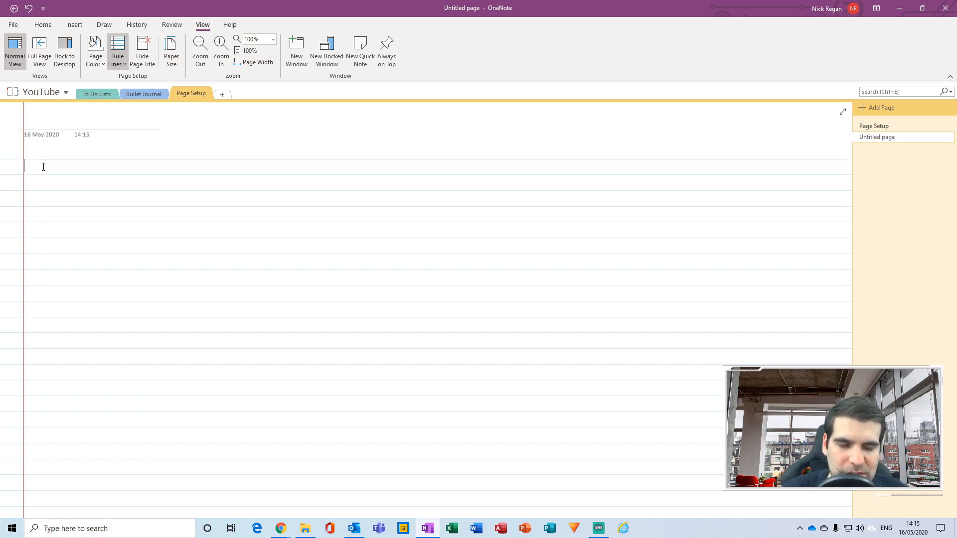
pyautogui.write('Thi')
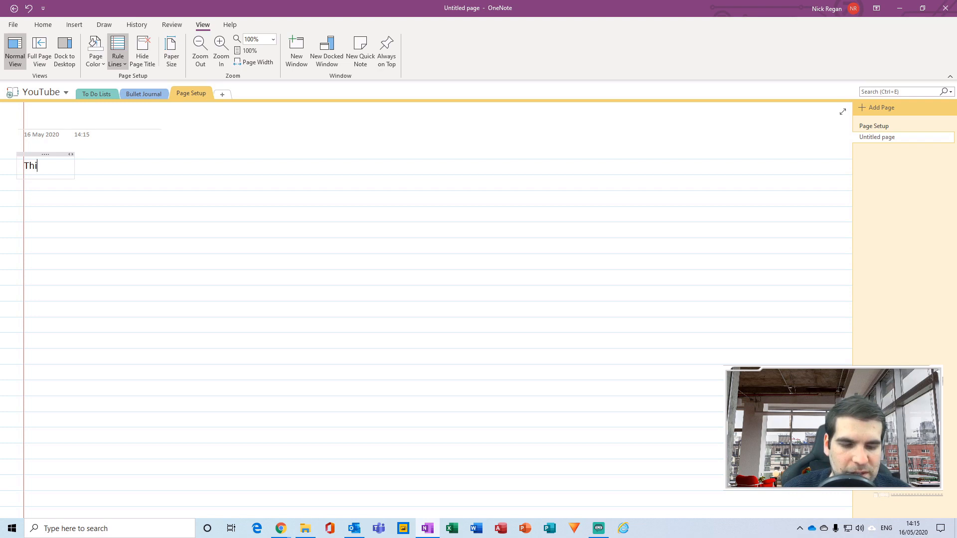